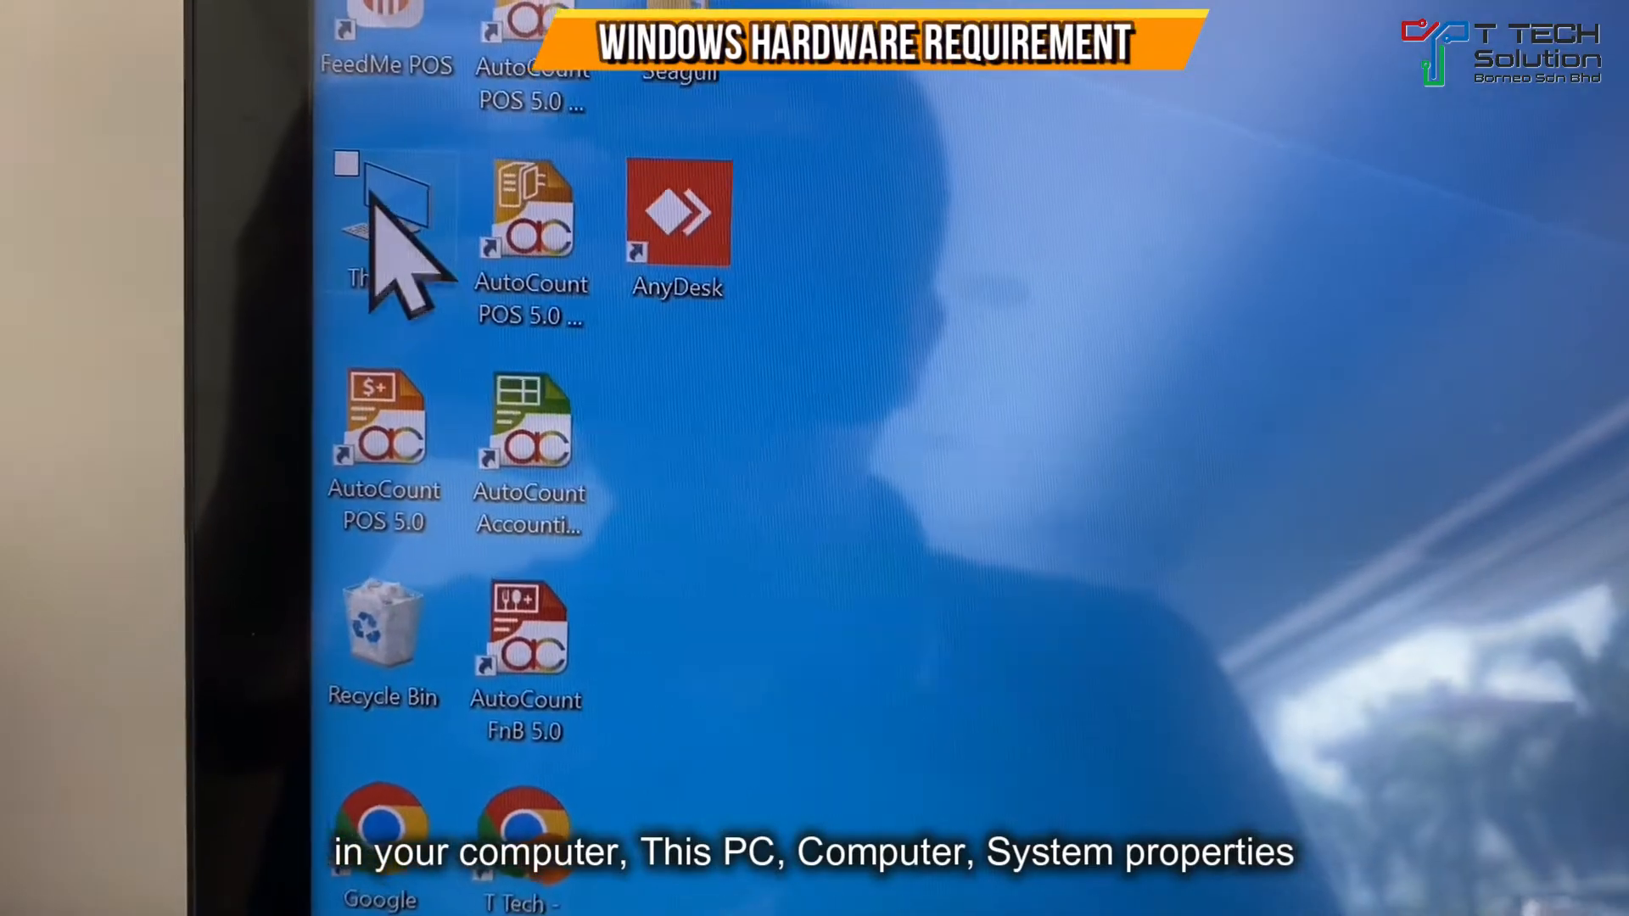
Open This PC and bring up System properties to check RAM and processor
{"action": "double_click", "coordinate": [386, 219]}
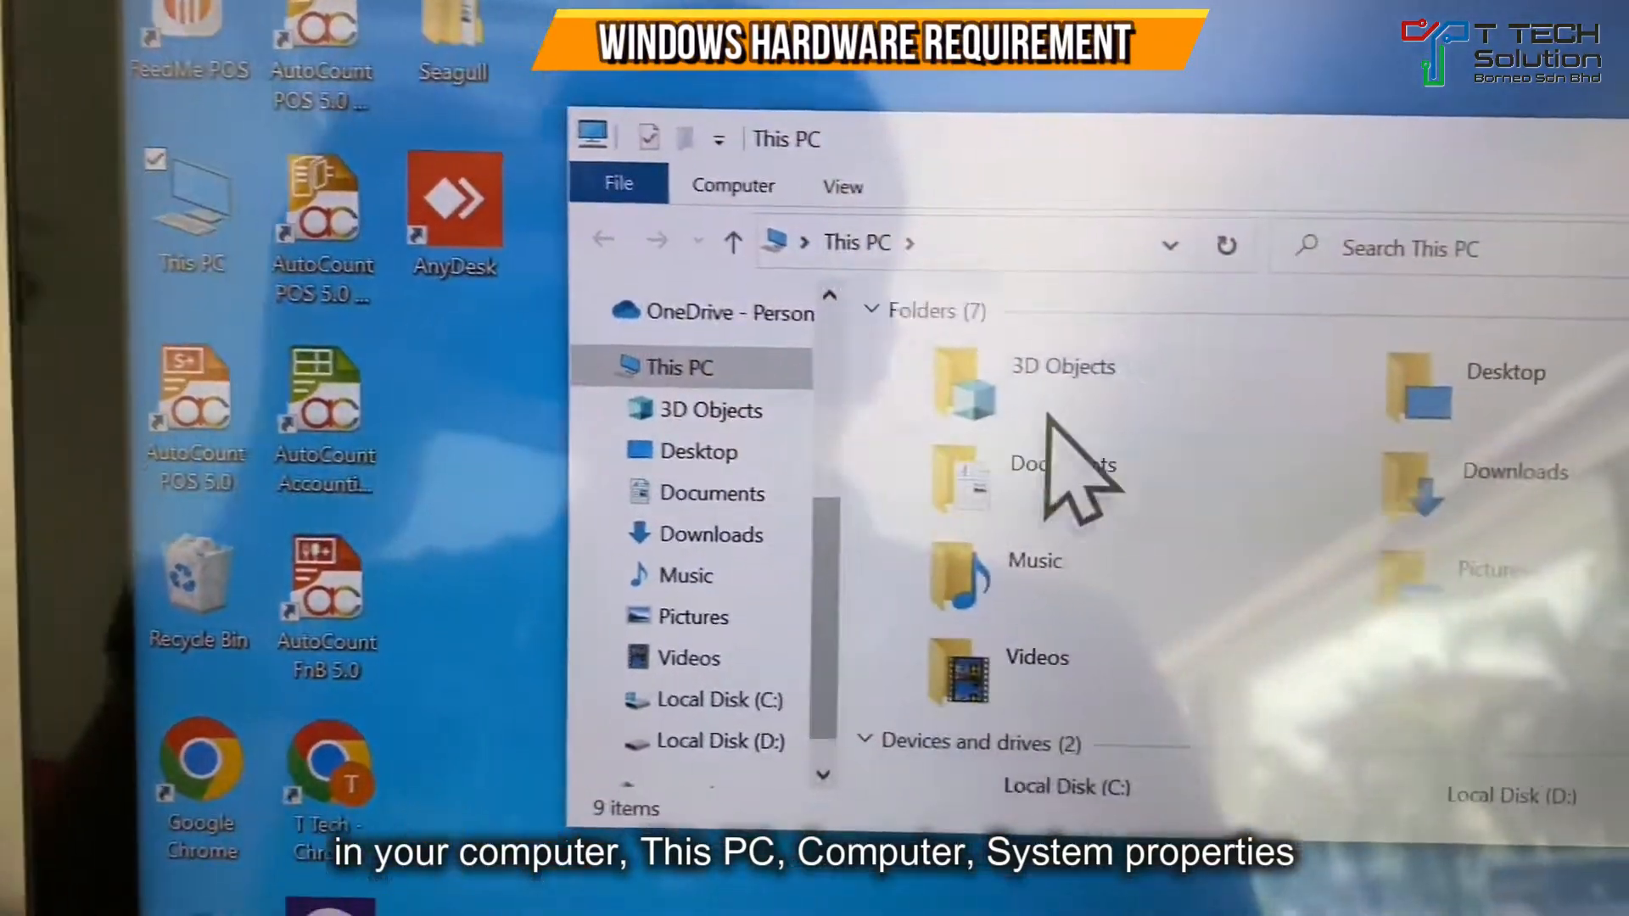
{"action": "left_click", "coordinate": [733, 185]}
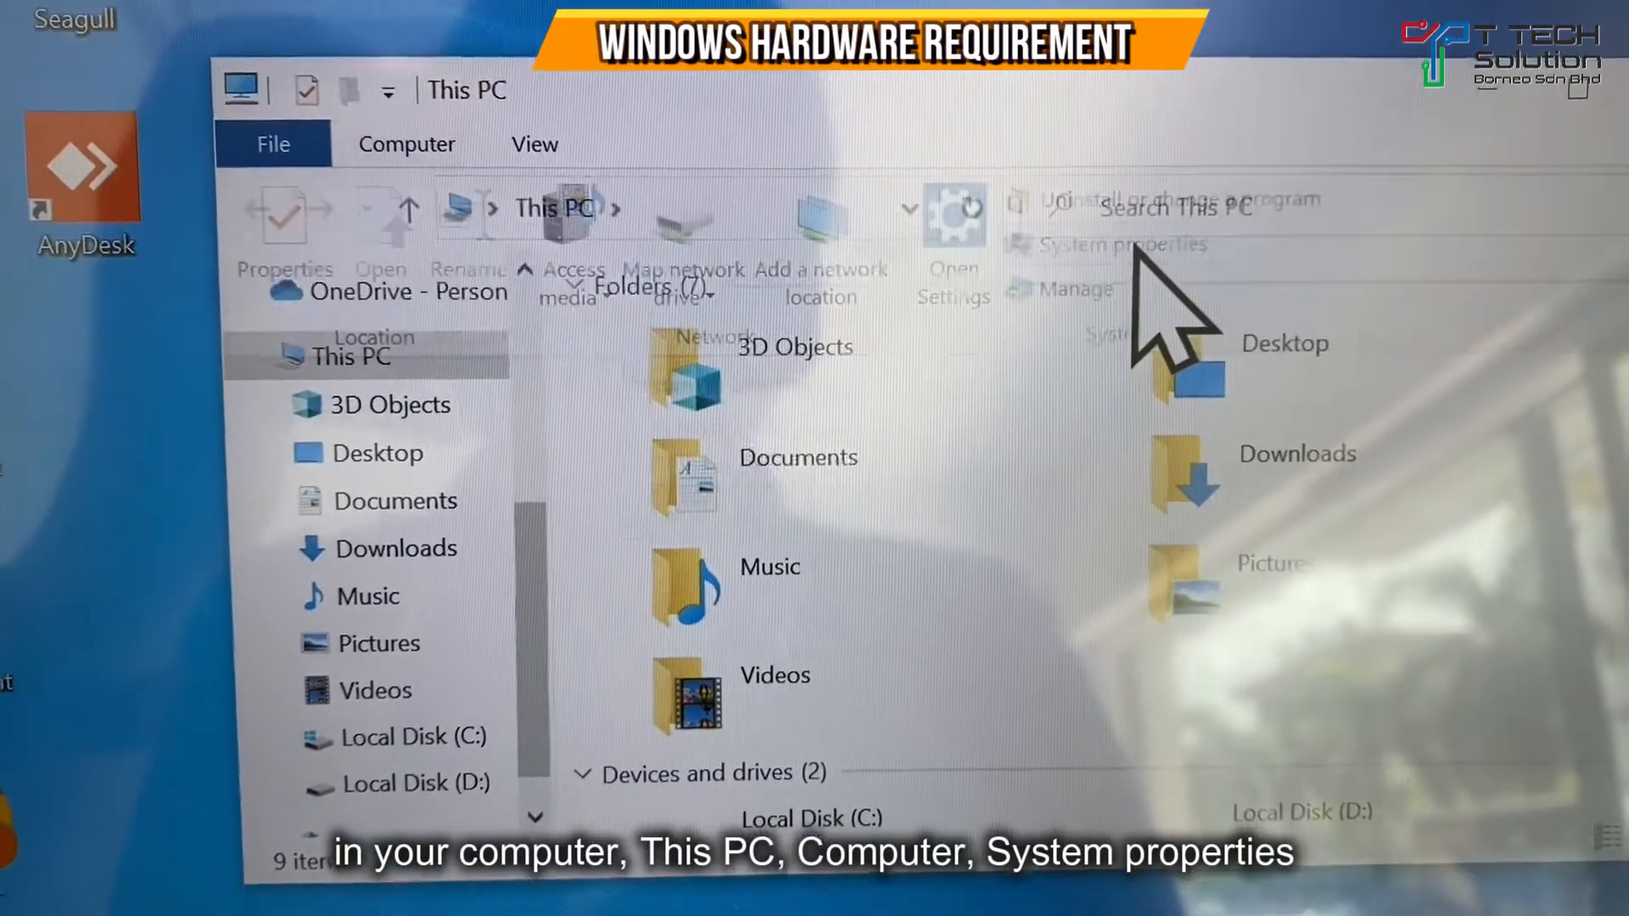
{"action": "left_click", "coordinate": [1117, 244]}
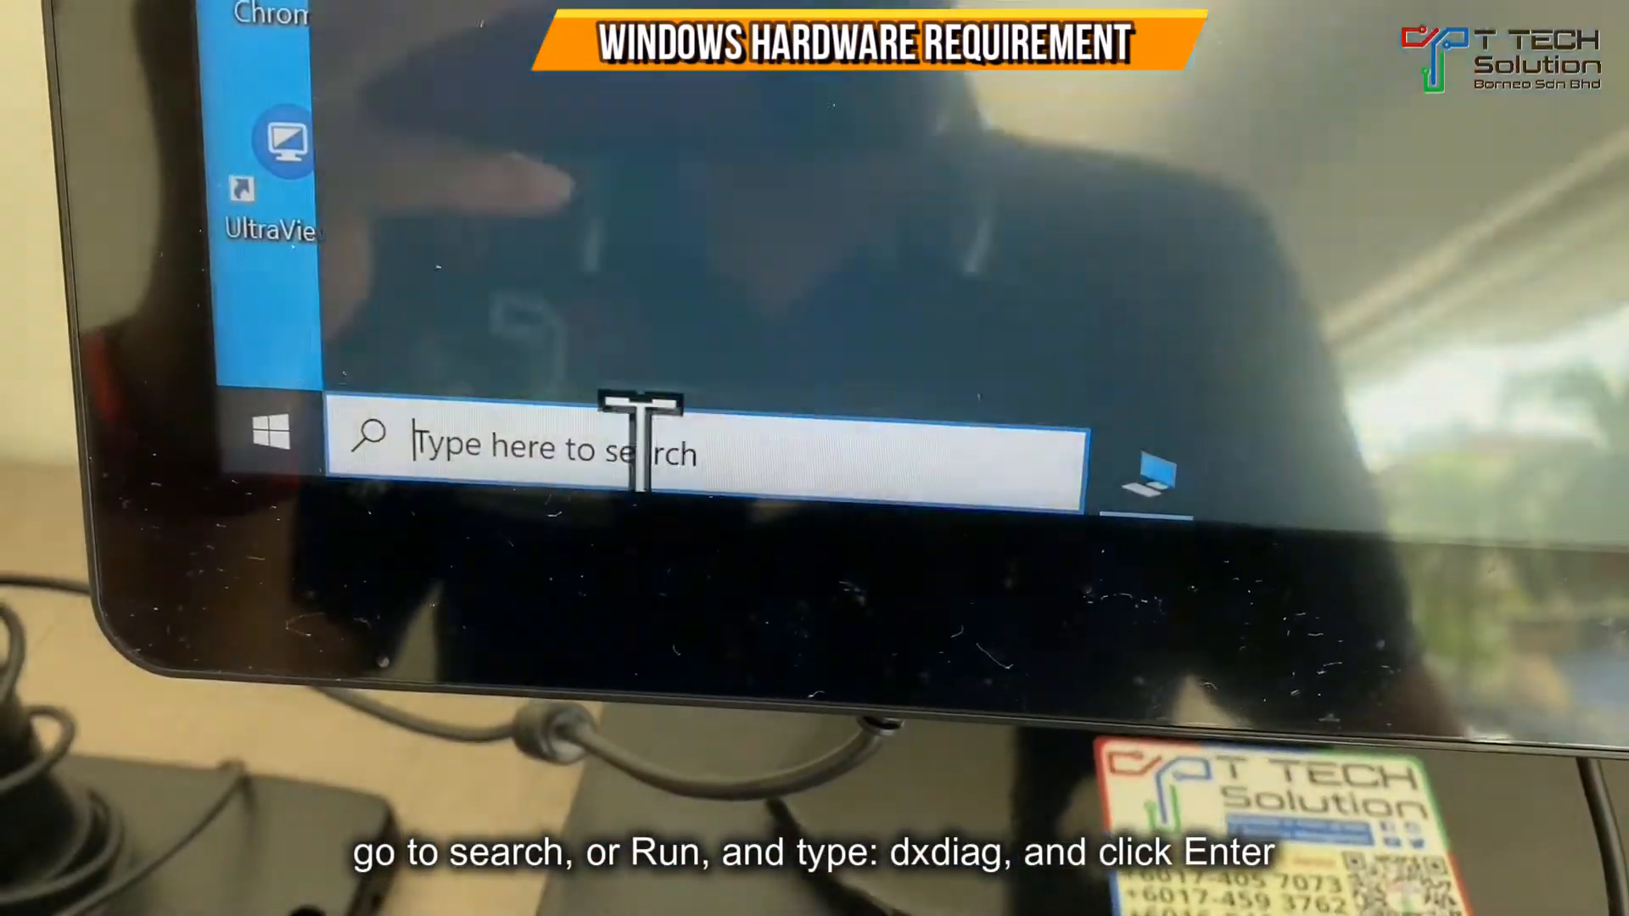
Search the taskbar for the DirectX diagnostic tool, typing 'dxdi' so far
{"action": "type", "text": "dxdi"}
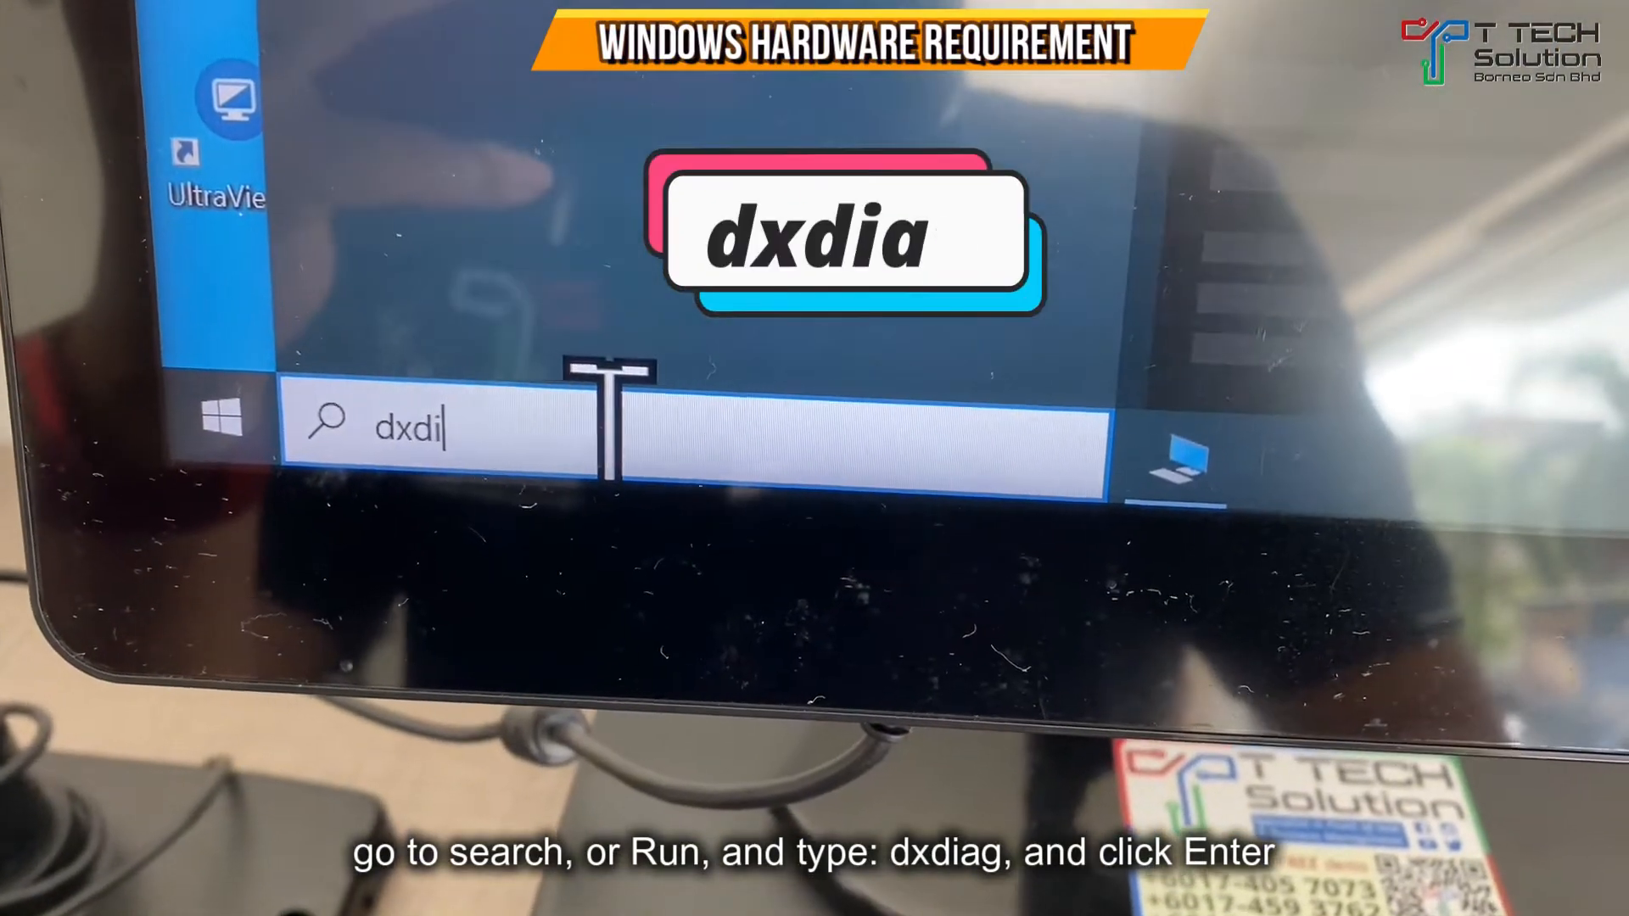